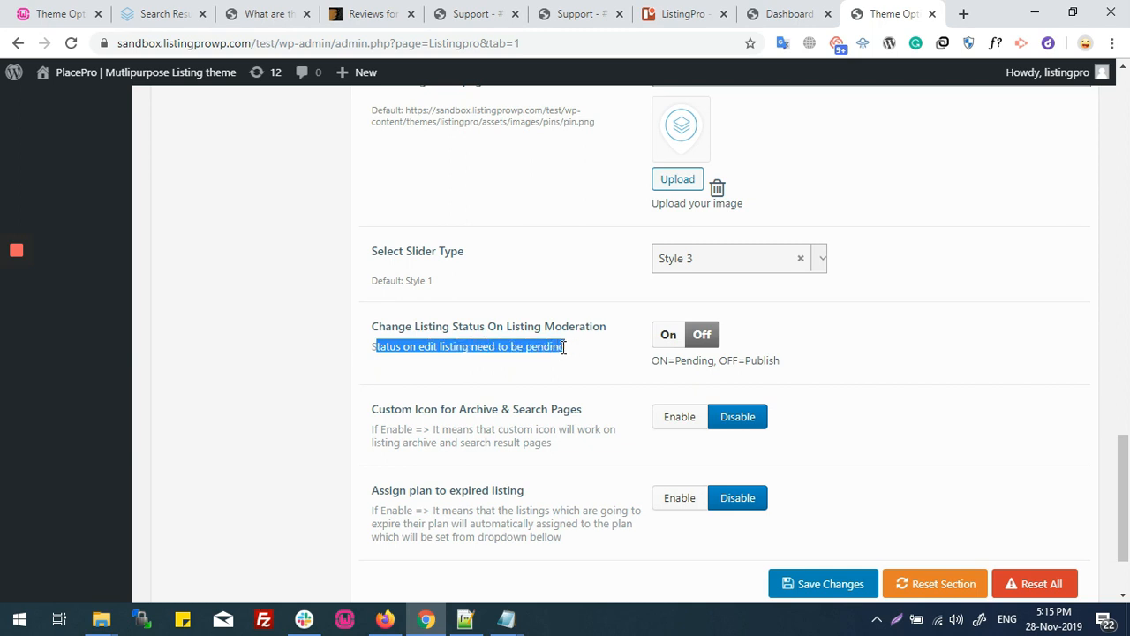
- Turn on 'Change Listing Status On Listing Moderation' so edited listings go back to pending
left_click(668, 334)
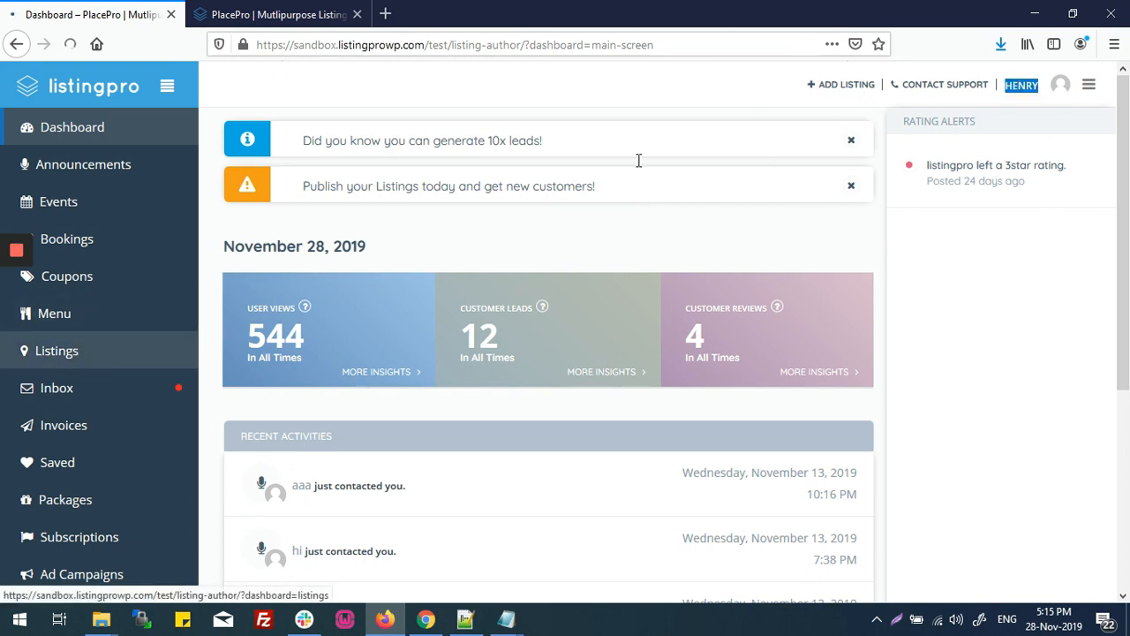
- Show the All Listings table from the dashboard sidebar's Listings item
left_click(56, 351)
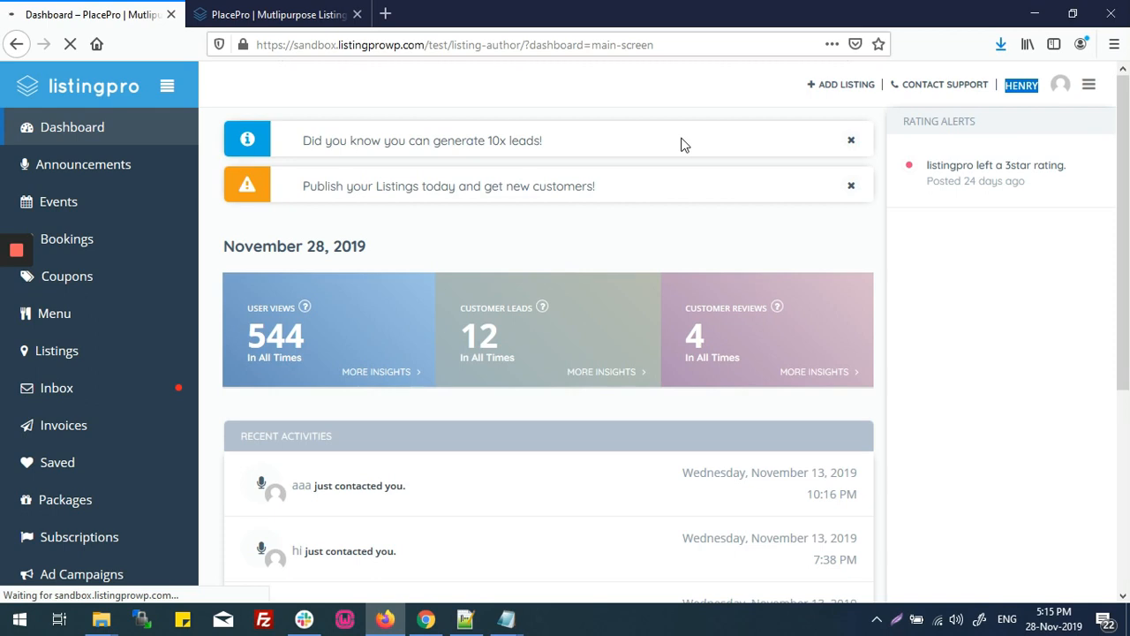
left_click(56, 349)
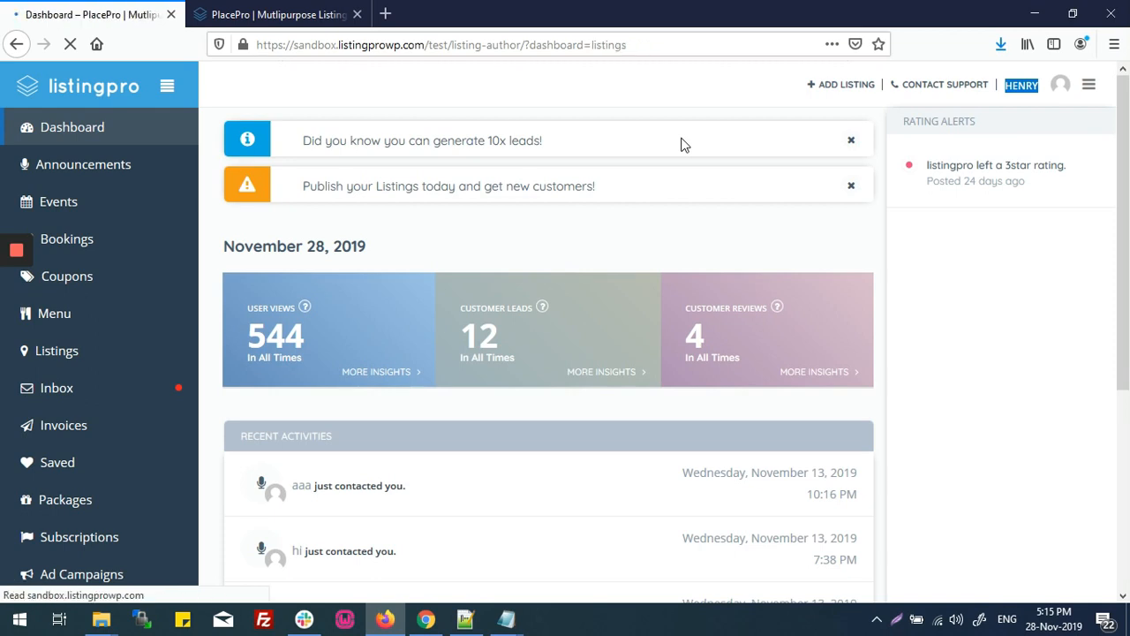
left_click(56, 350)
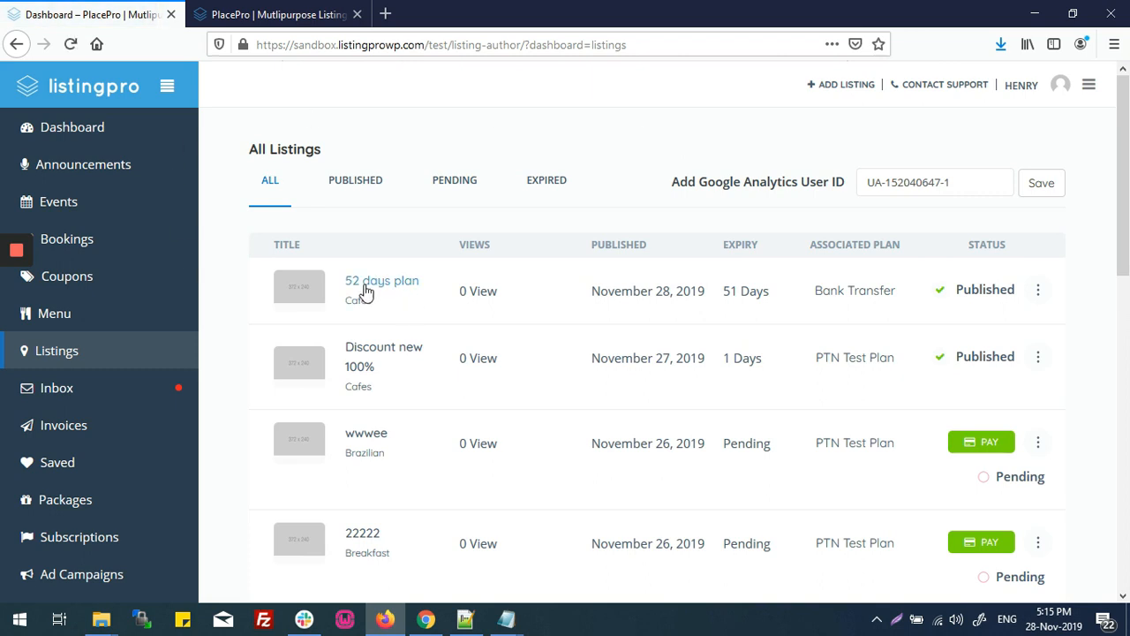
mouse_move(399, 291)
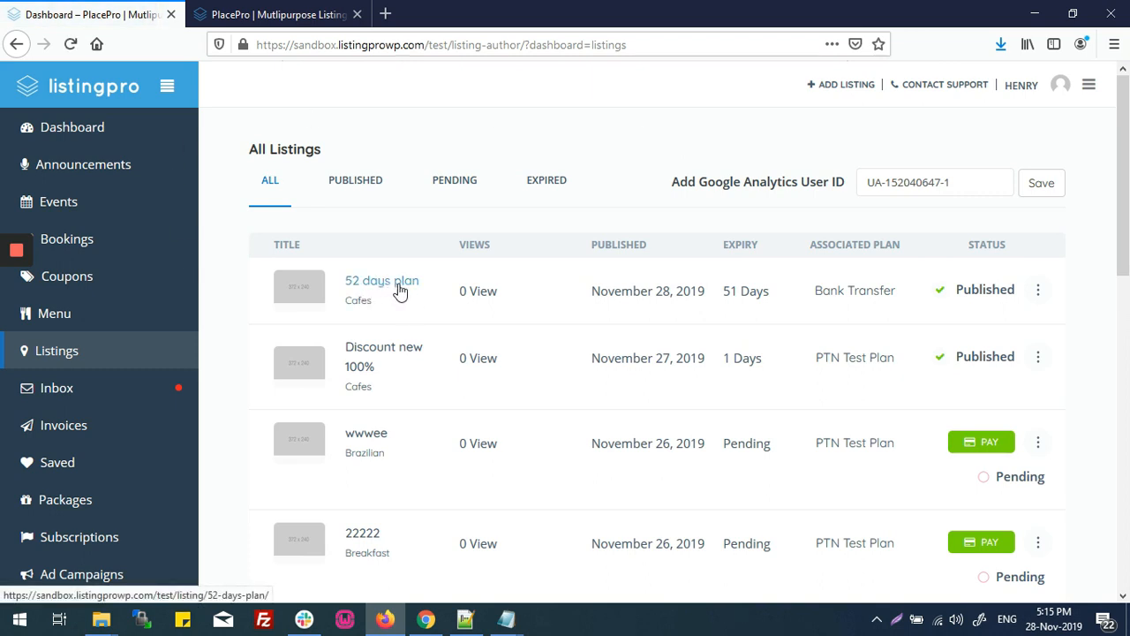
mouse_move(1034, 290)
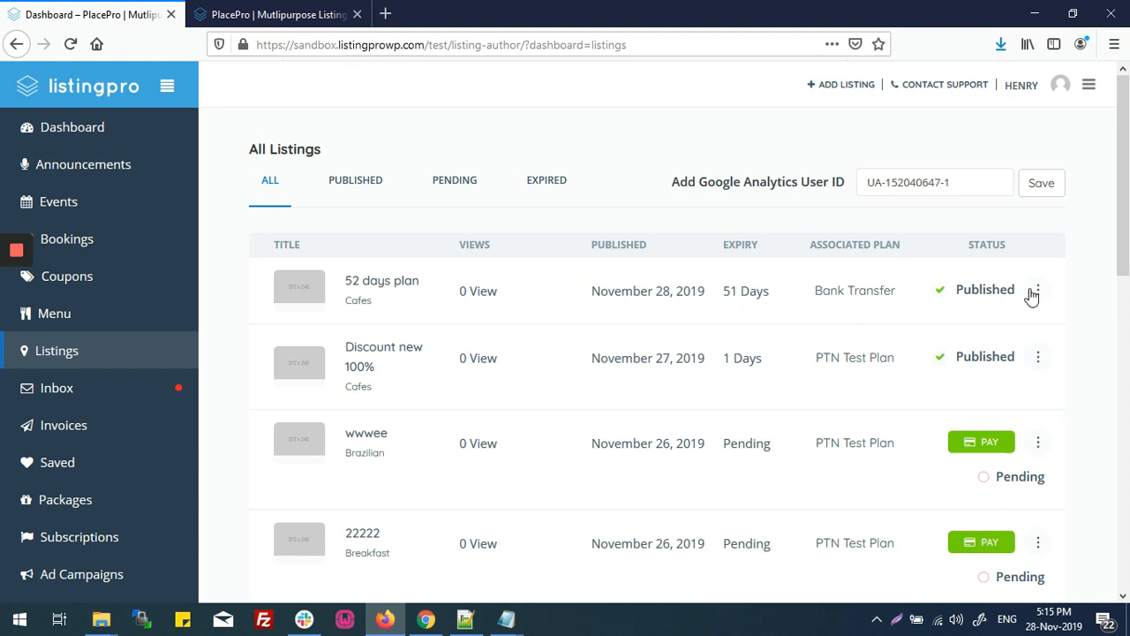
- Open the Edit option from the '52 days plan' listing's three-dot menu
left_click(1034, 289)
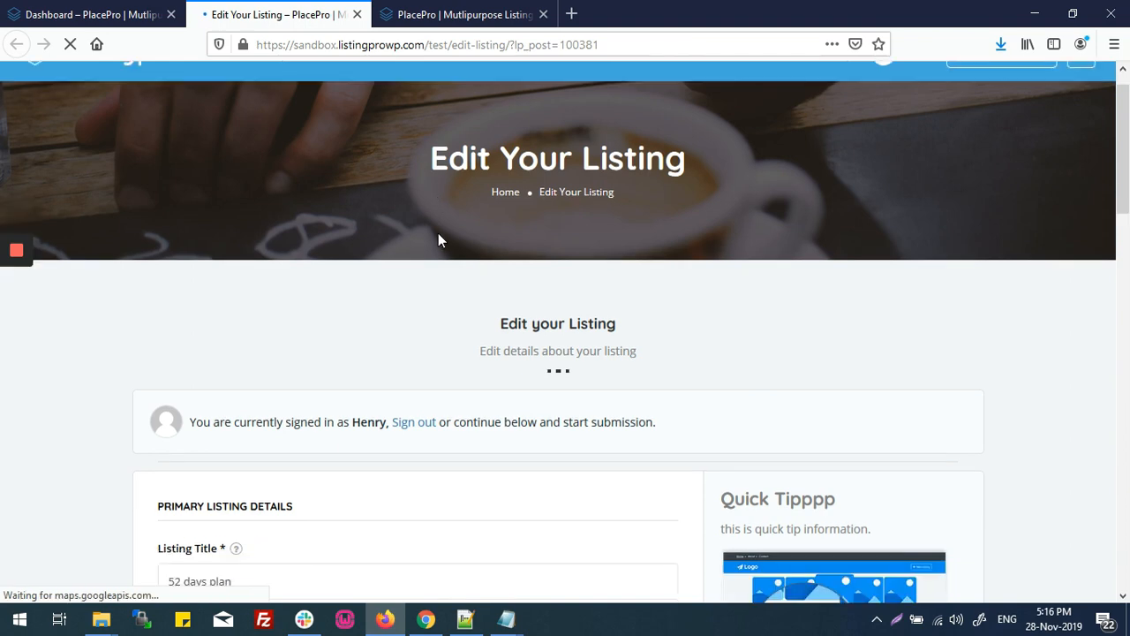
- Retitle the listing '52 days plan edit listing' and submit it with Update & Preview
scroll("down", 3)
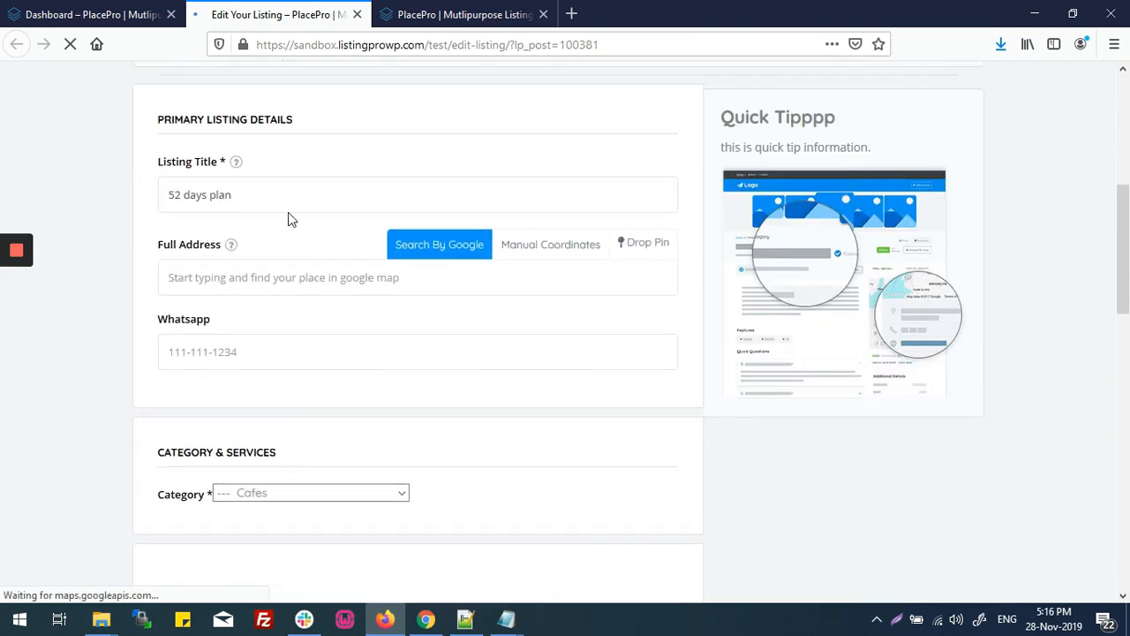
type("edit listibn")
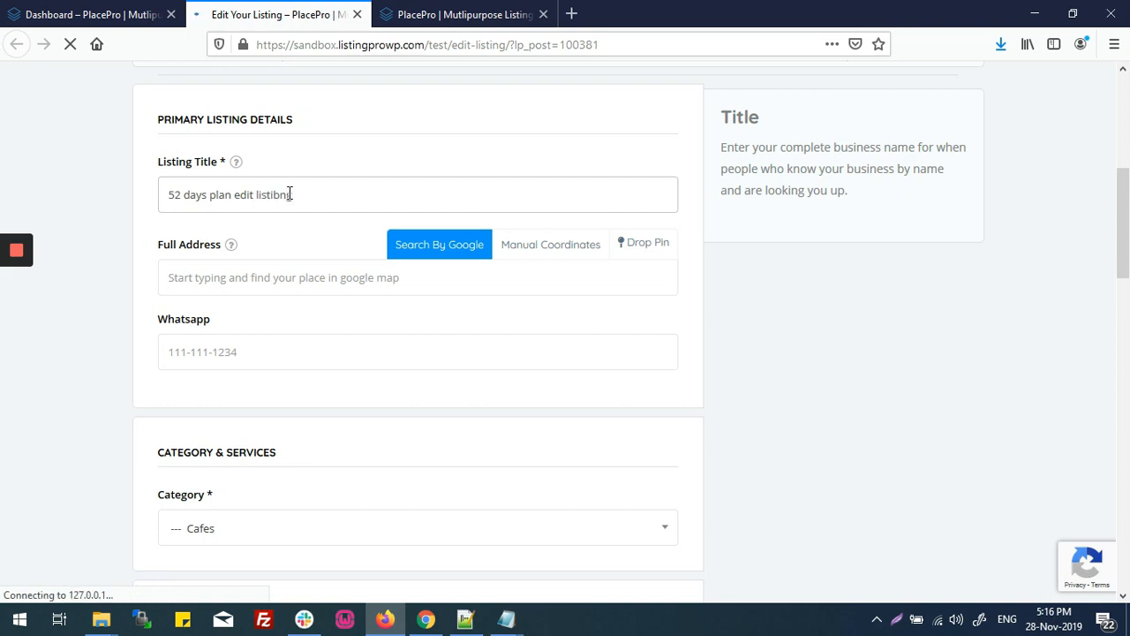
key("Backspace")
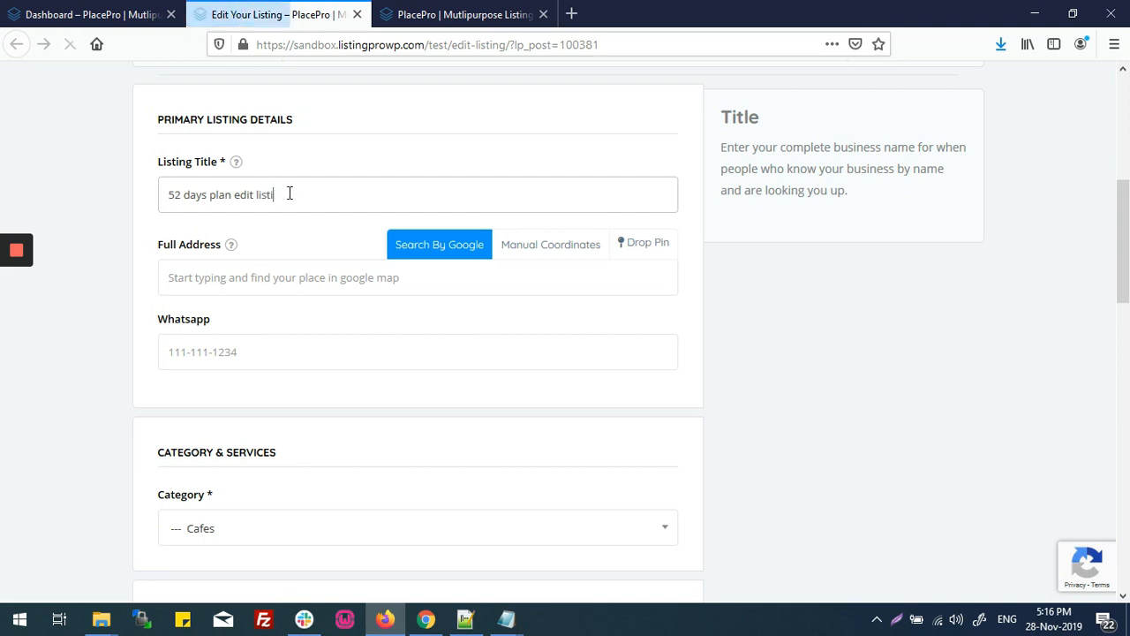
scroll("down", 3)
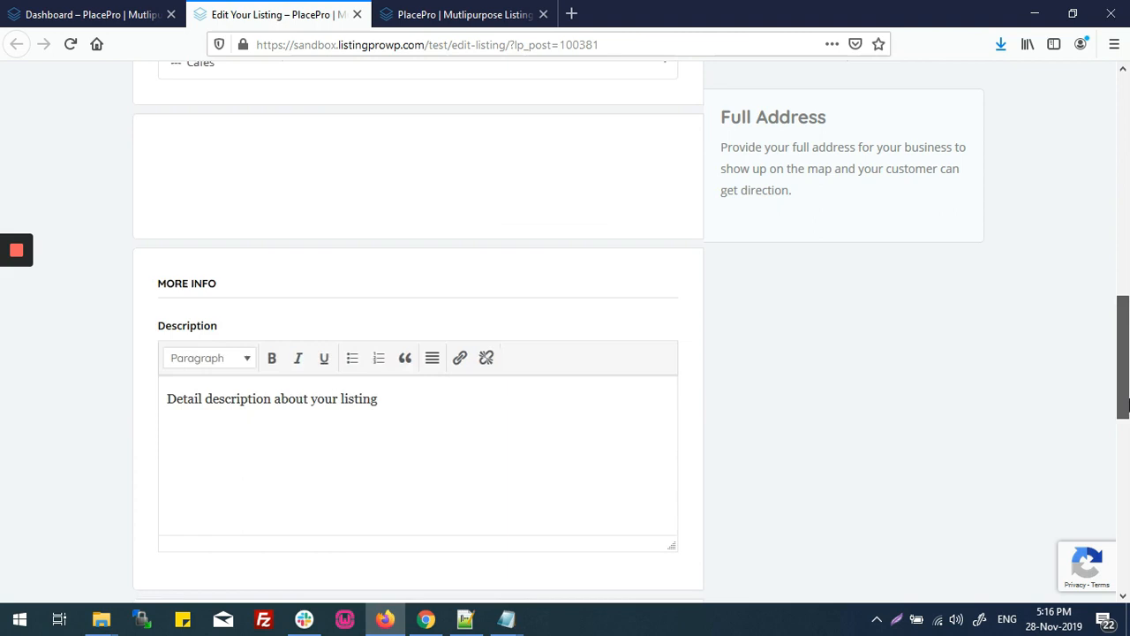
scroll("down", 3)
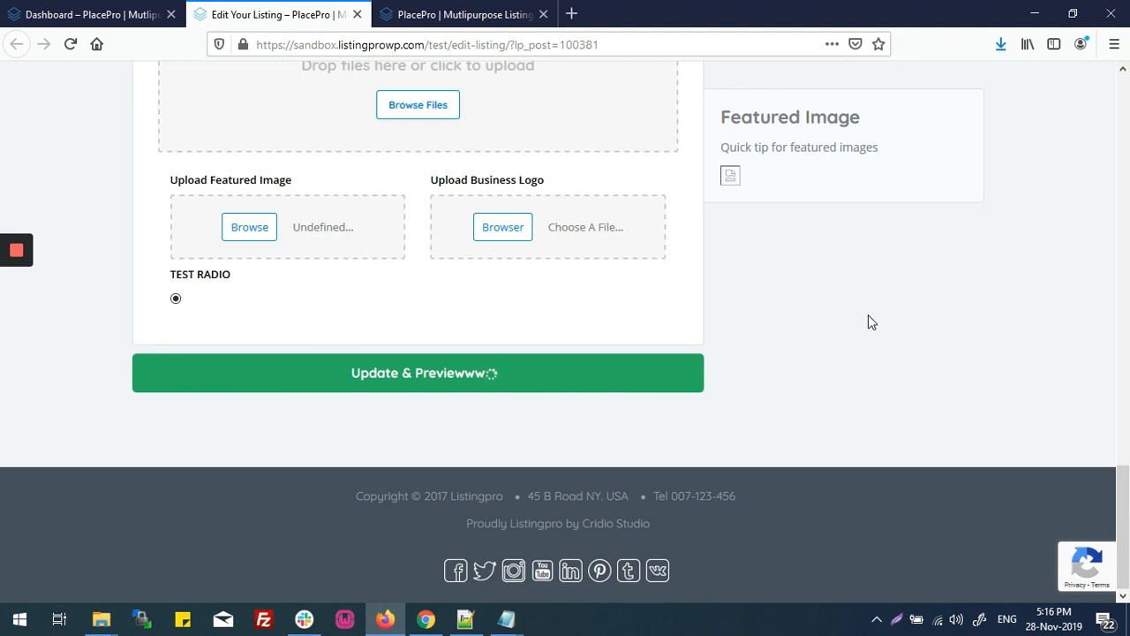
left_click(424, 372)
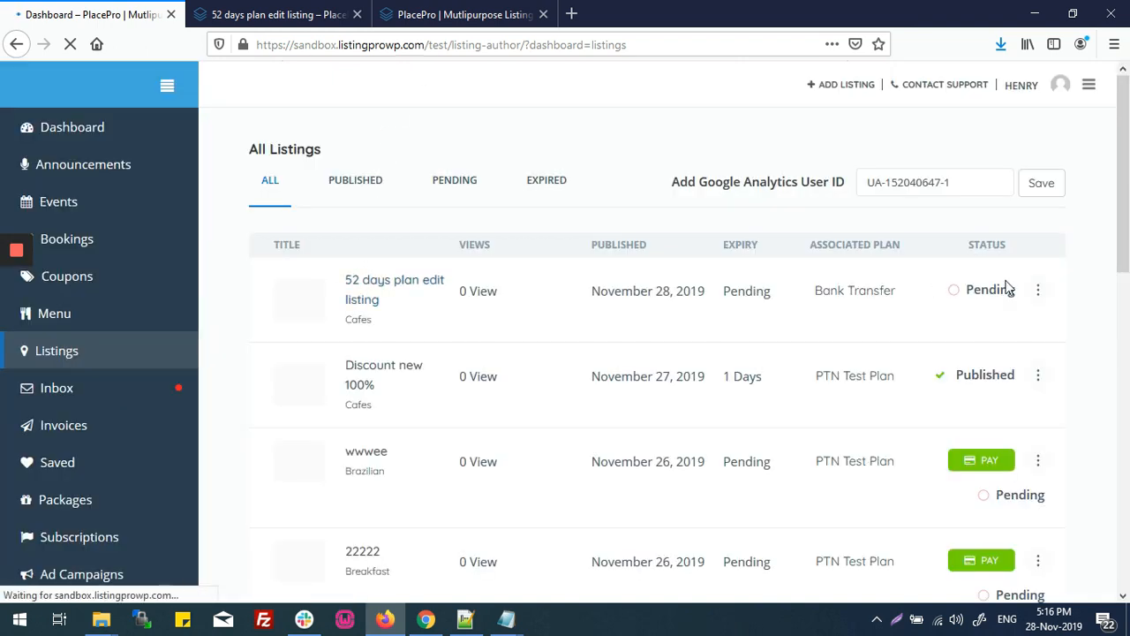
- Check the Pending status now shown for '52 days plan edit listing'
double_click(989, 289)
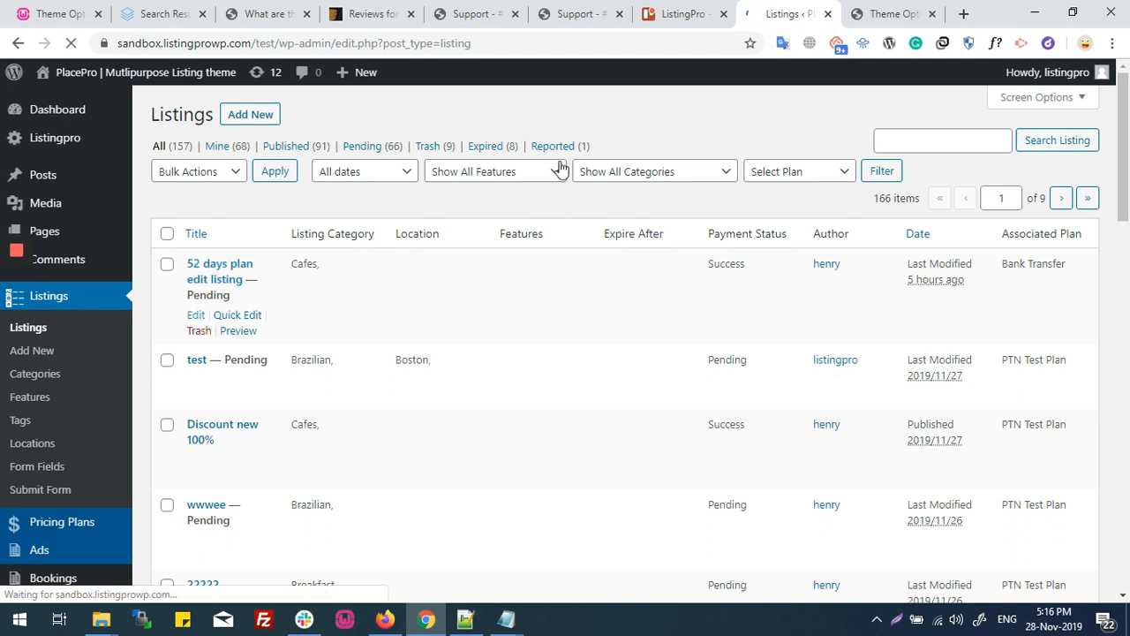
- Open the Pending Review edit screen for '52 days plan edit listing'
left_click(195, 314)
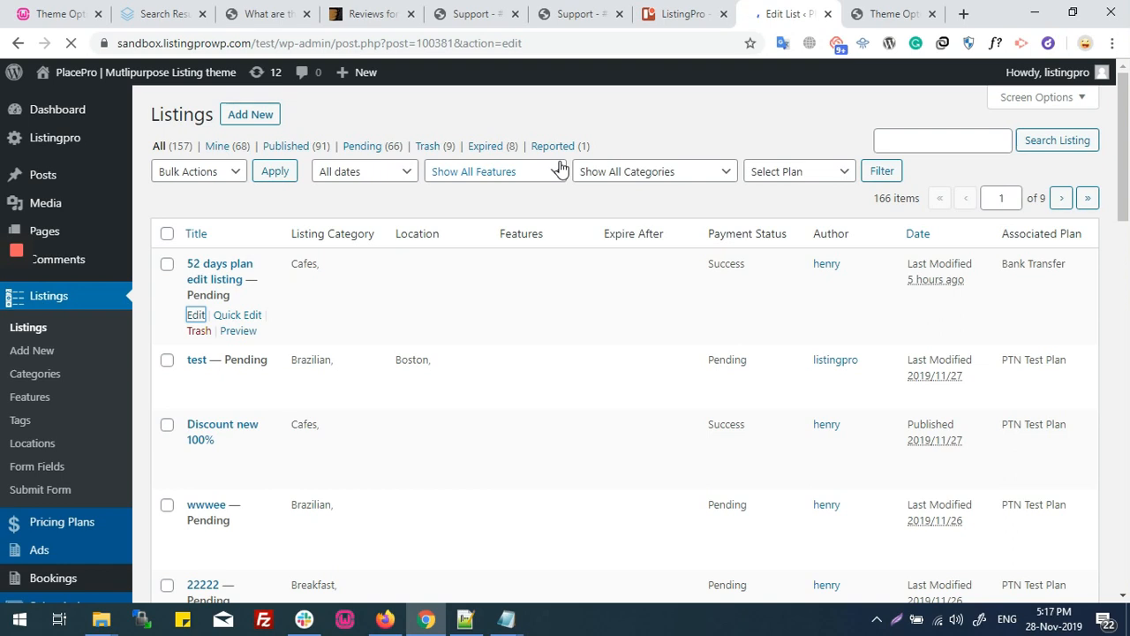
left_click(195, 314)
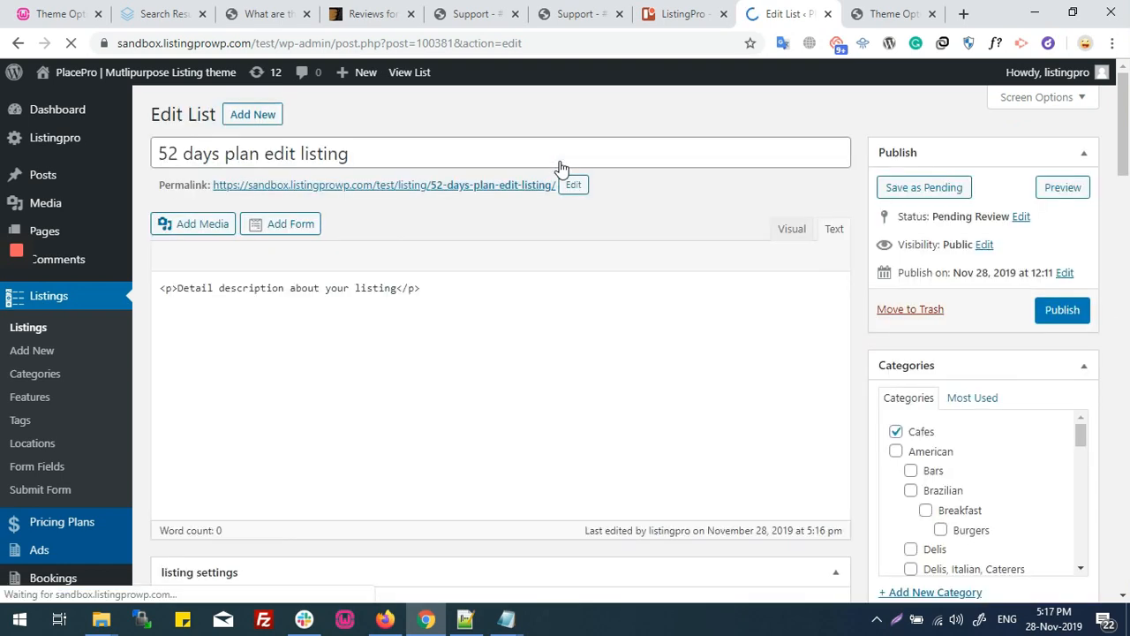